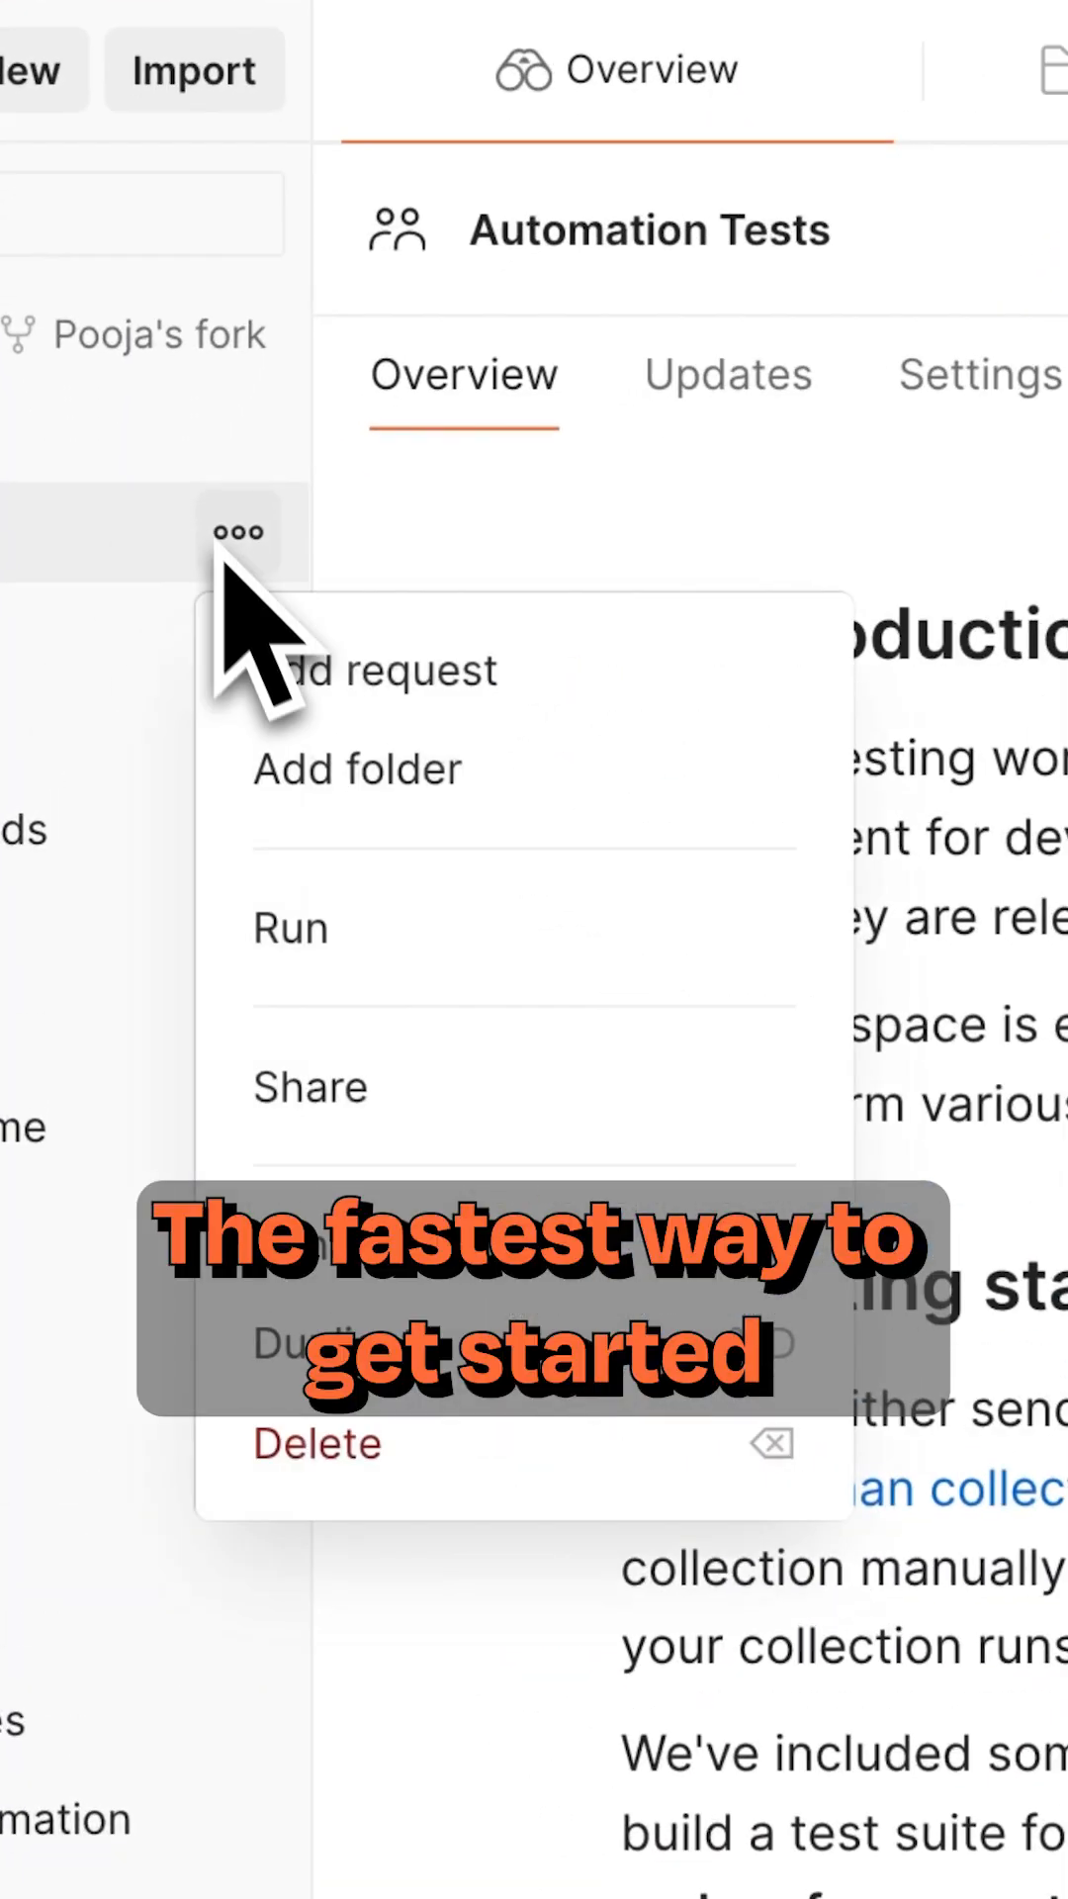
- Run the collection from its actions menu so the PUT, PATCH, DELETE and header tests pass
{"action": "left_click", "coordinate": [290, 927]}
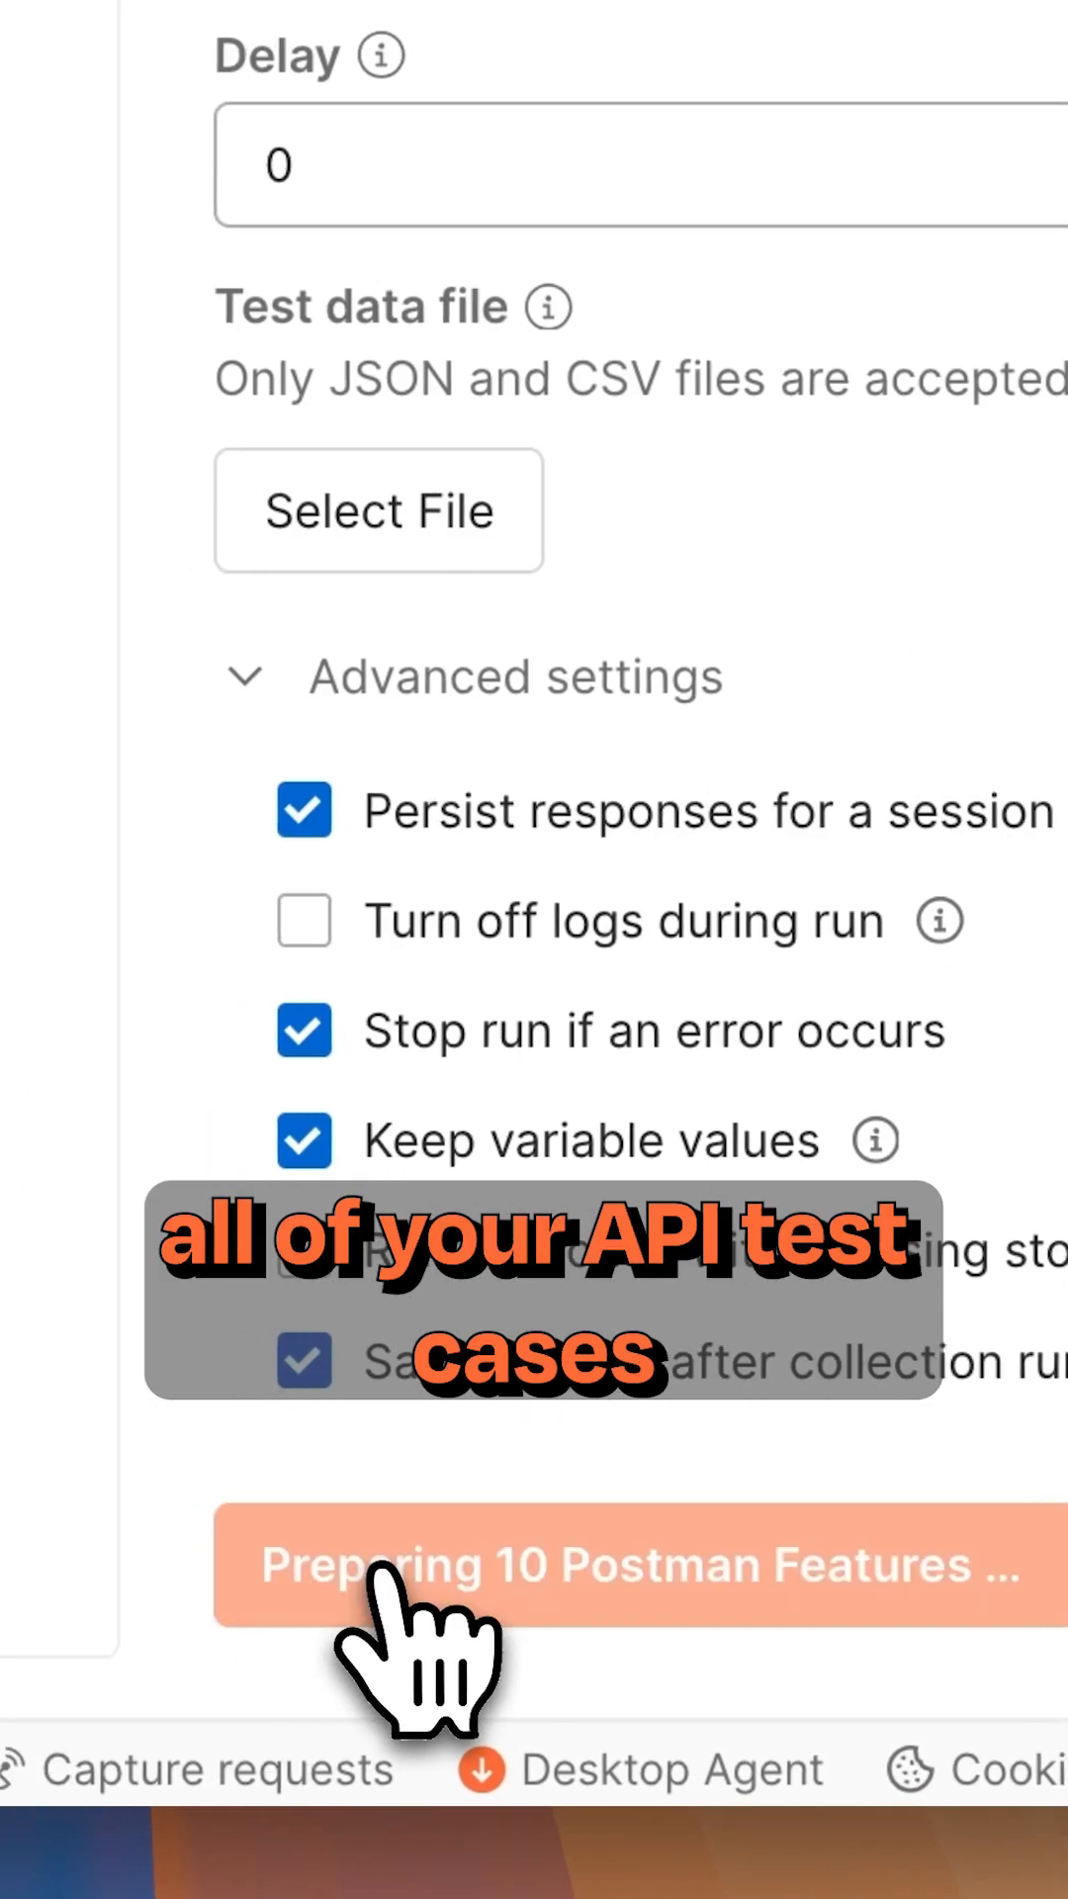
{"action": "left_click", "coordinate": [635, 1564]}
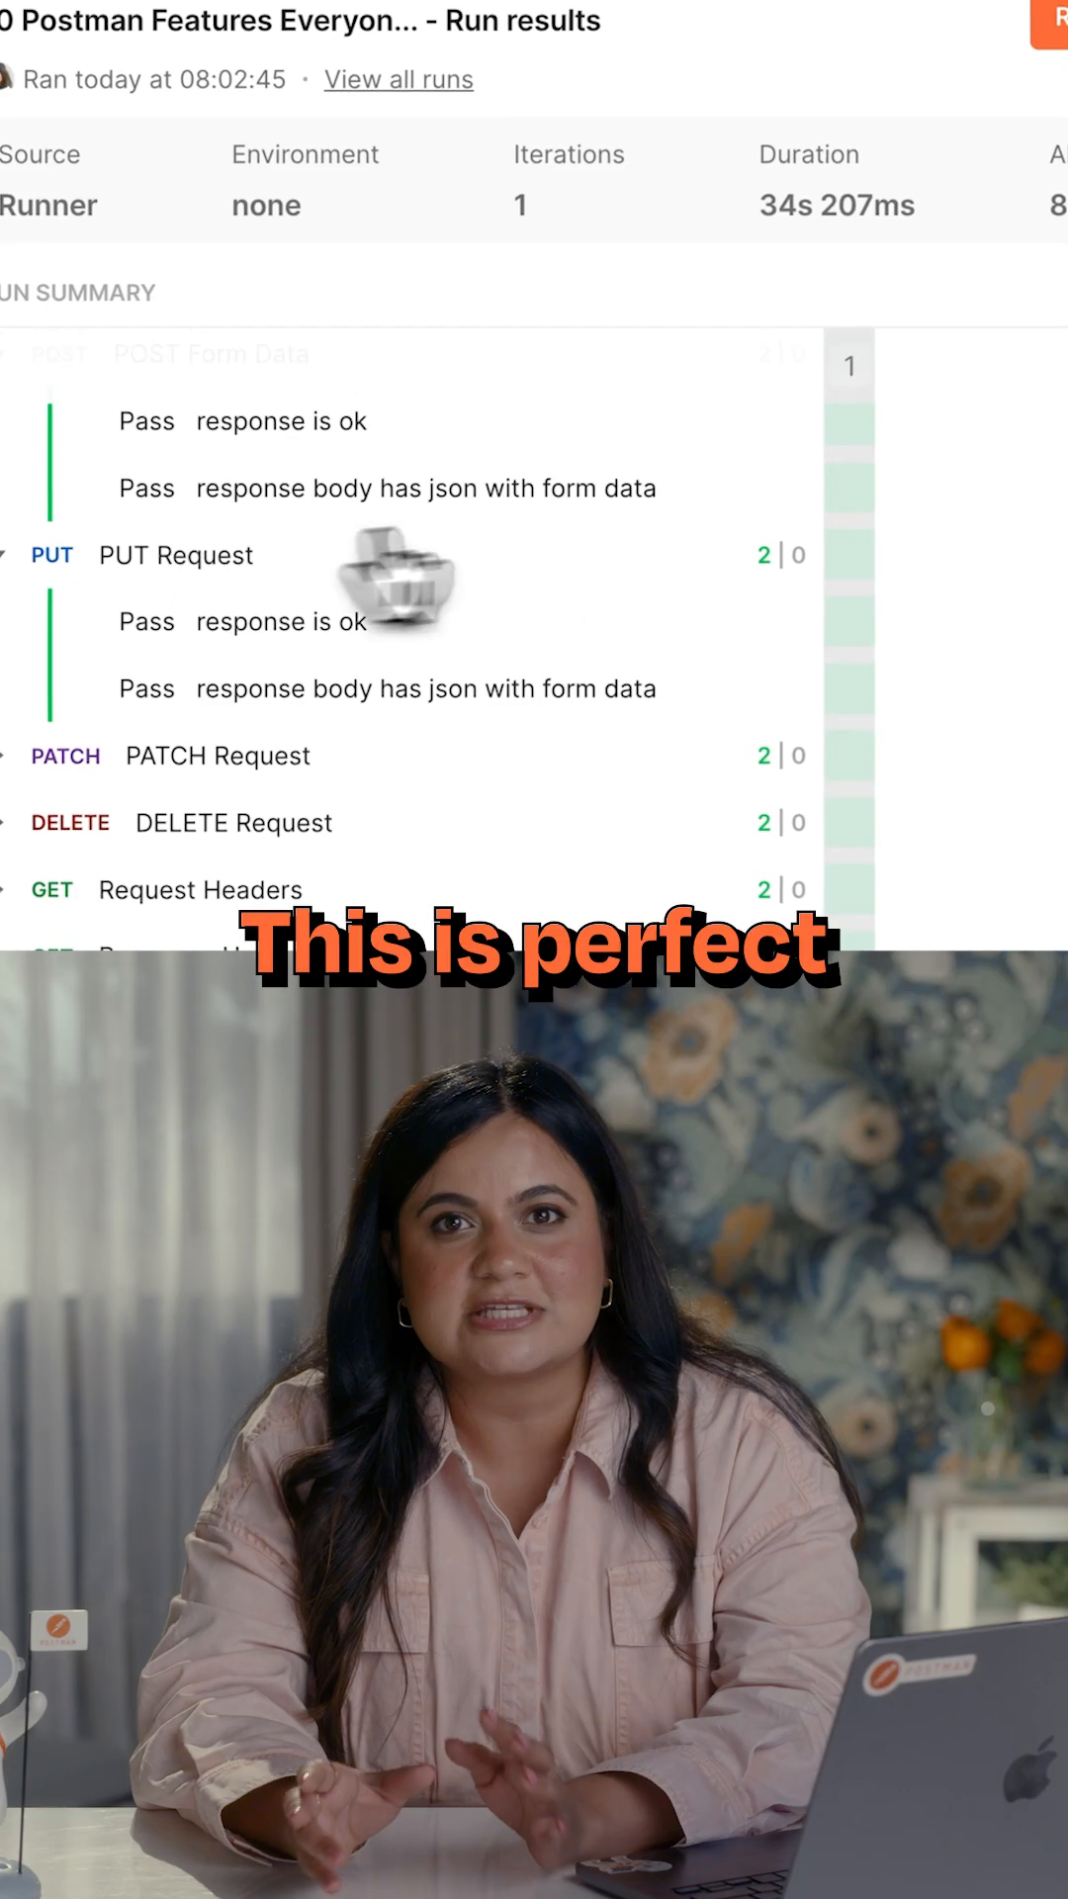
- View all 84 test results of the run — 80 passed, 4 failed
{"action": "left_click", "coordinate": [695, 109]}
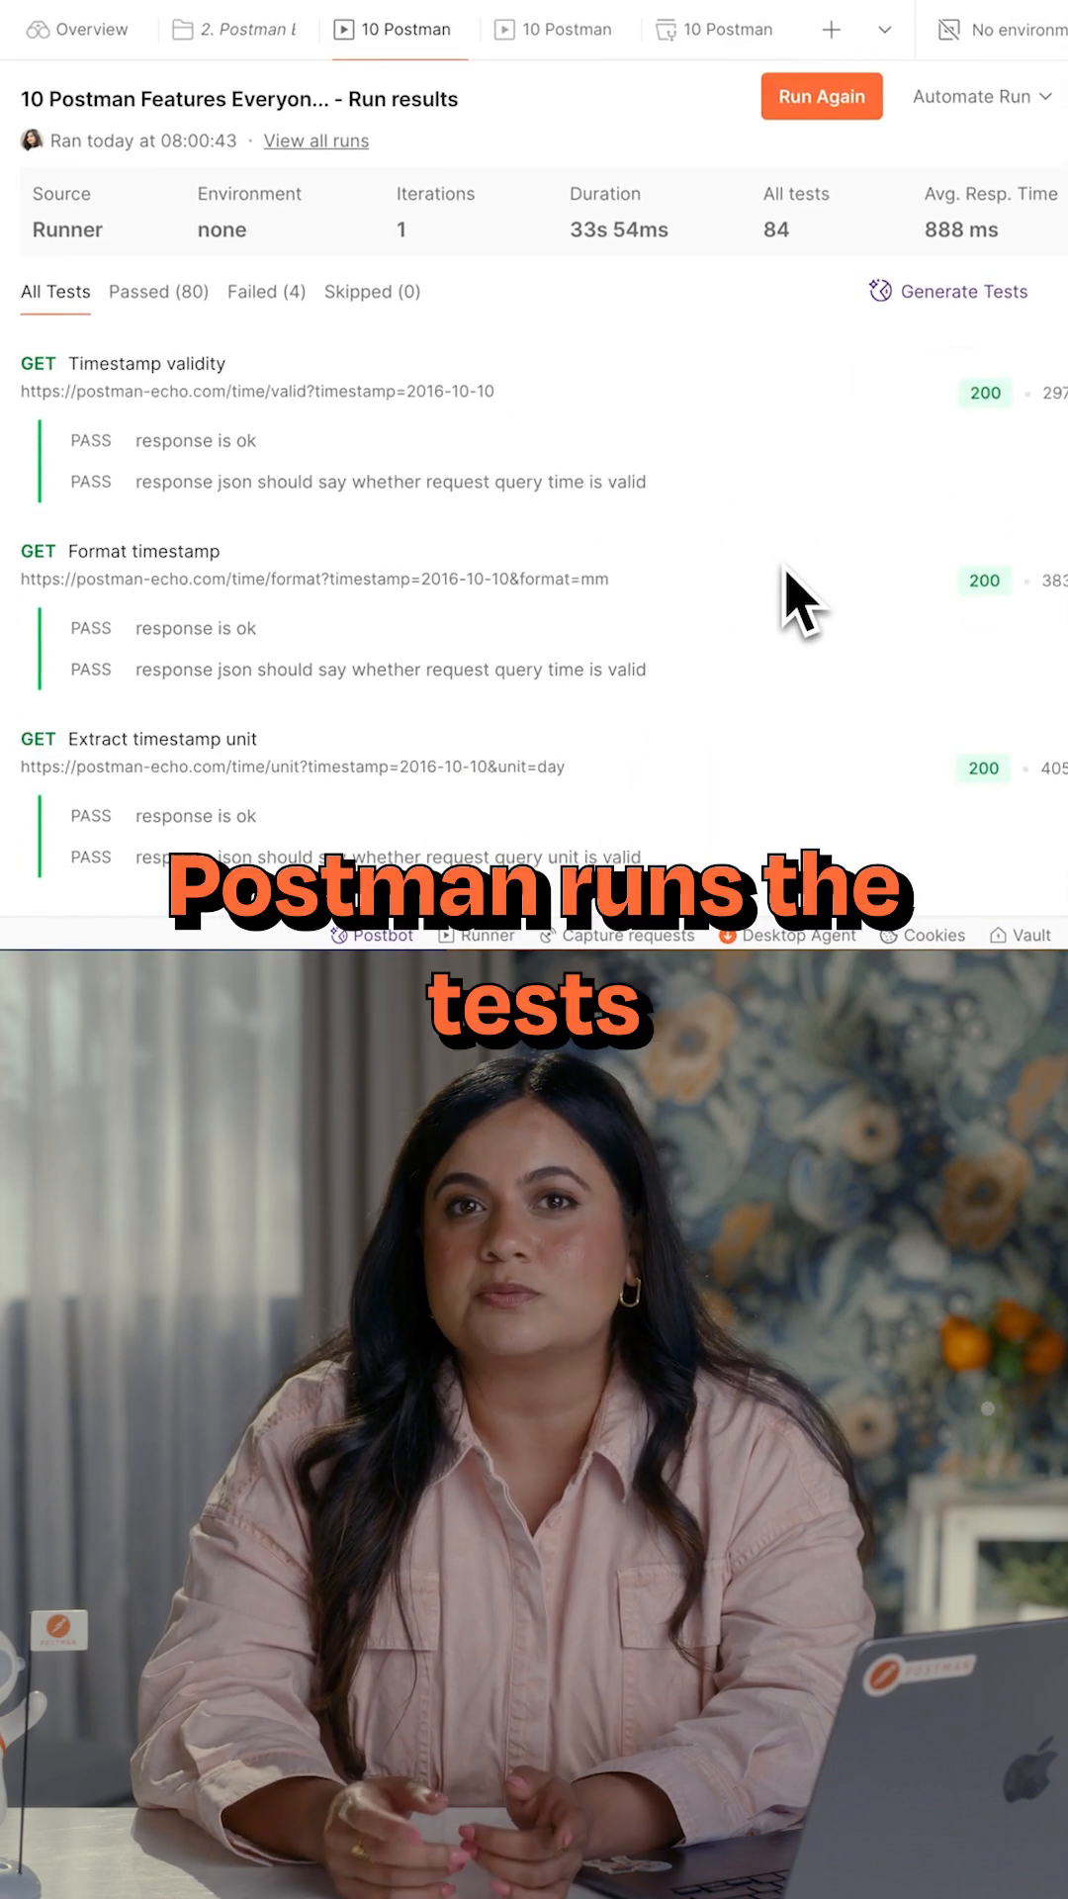
{"action": "scroll", "scroll_direction": "down", "scroll_amount": 3}
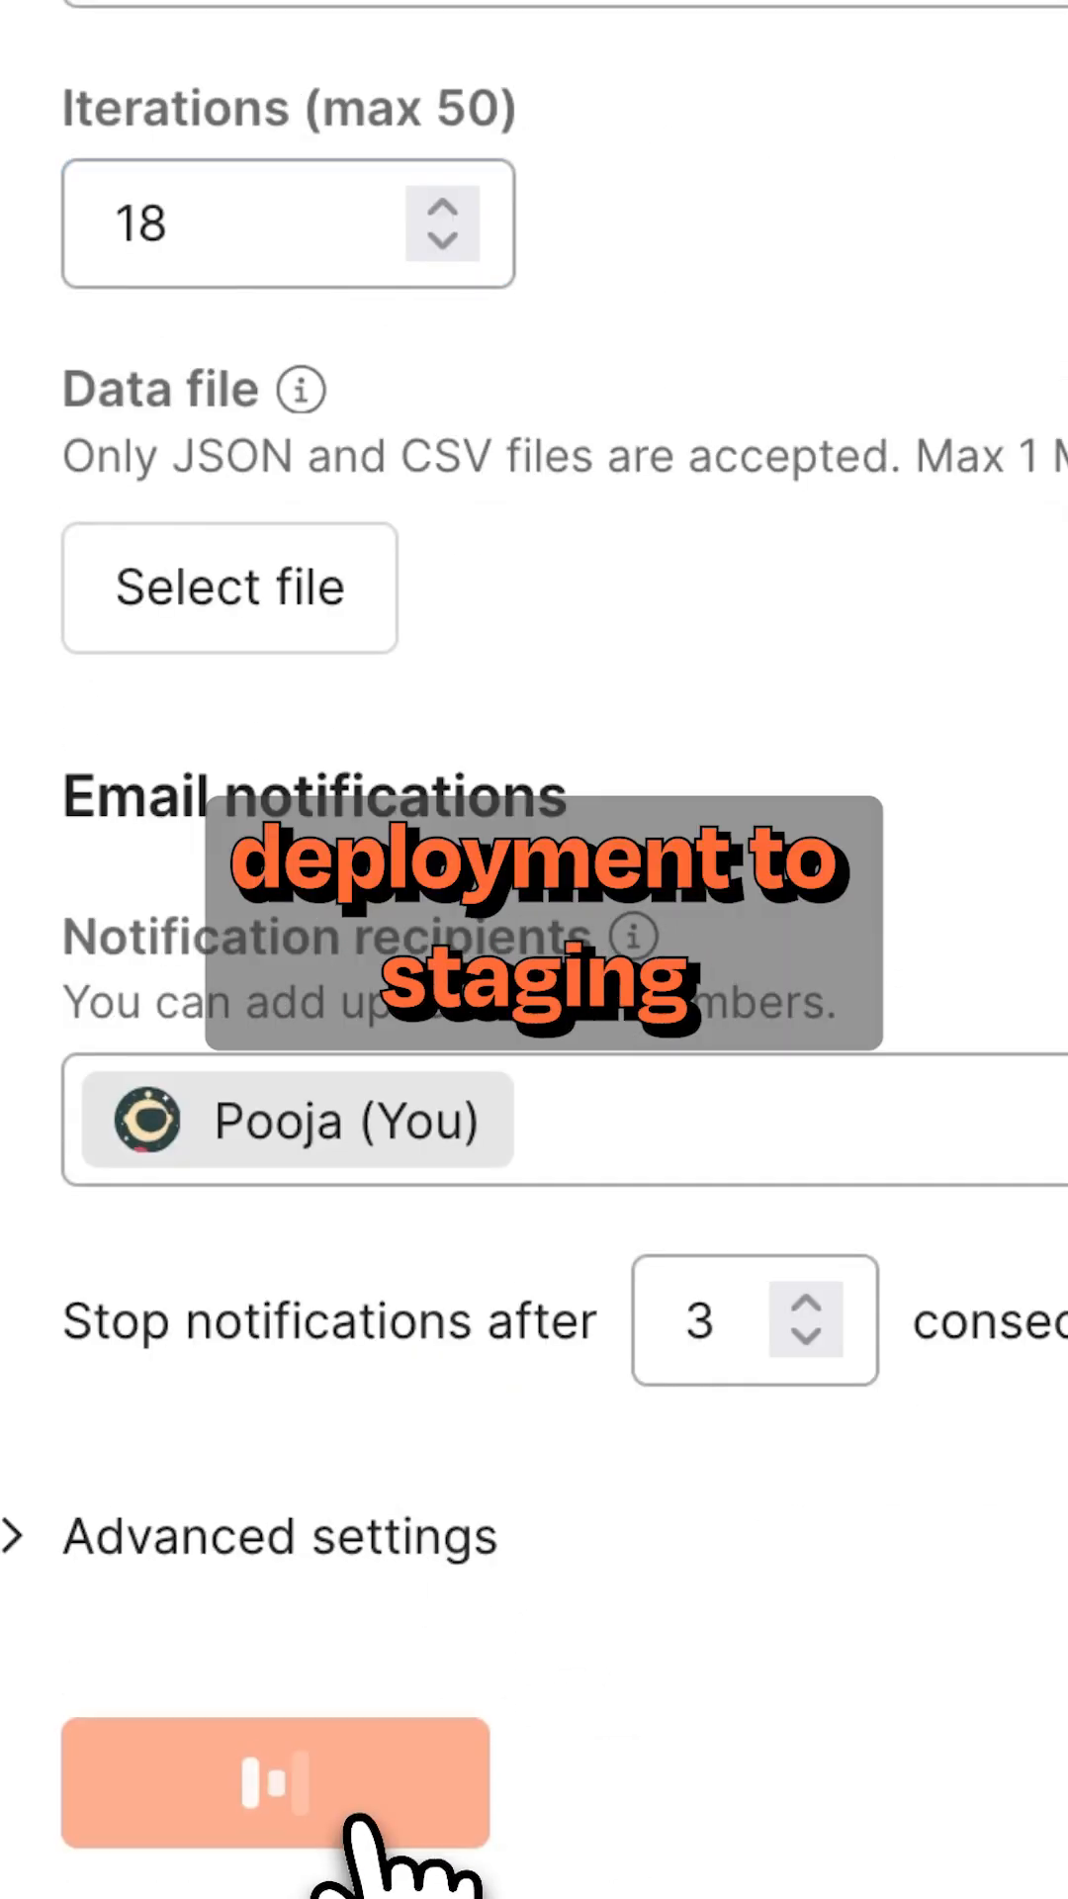
- Create the monitor with 18 iterations and email notifications, then run it immediately
{"action": "left_click", "coordinate": [278, 1785]}
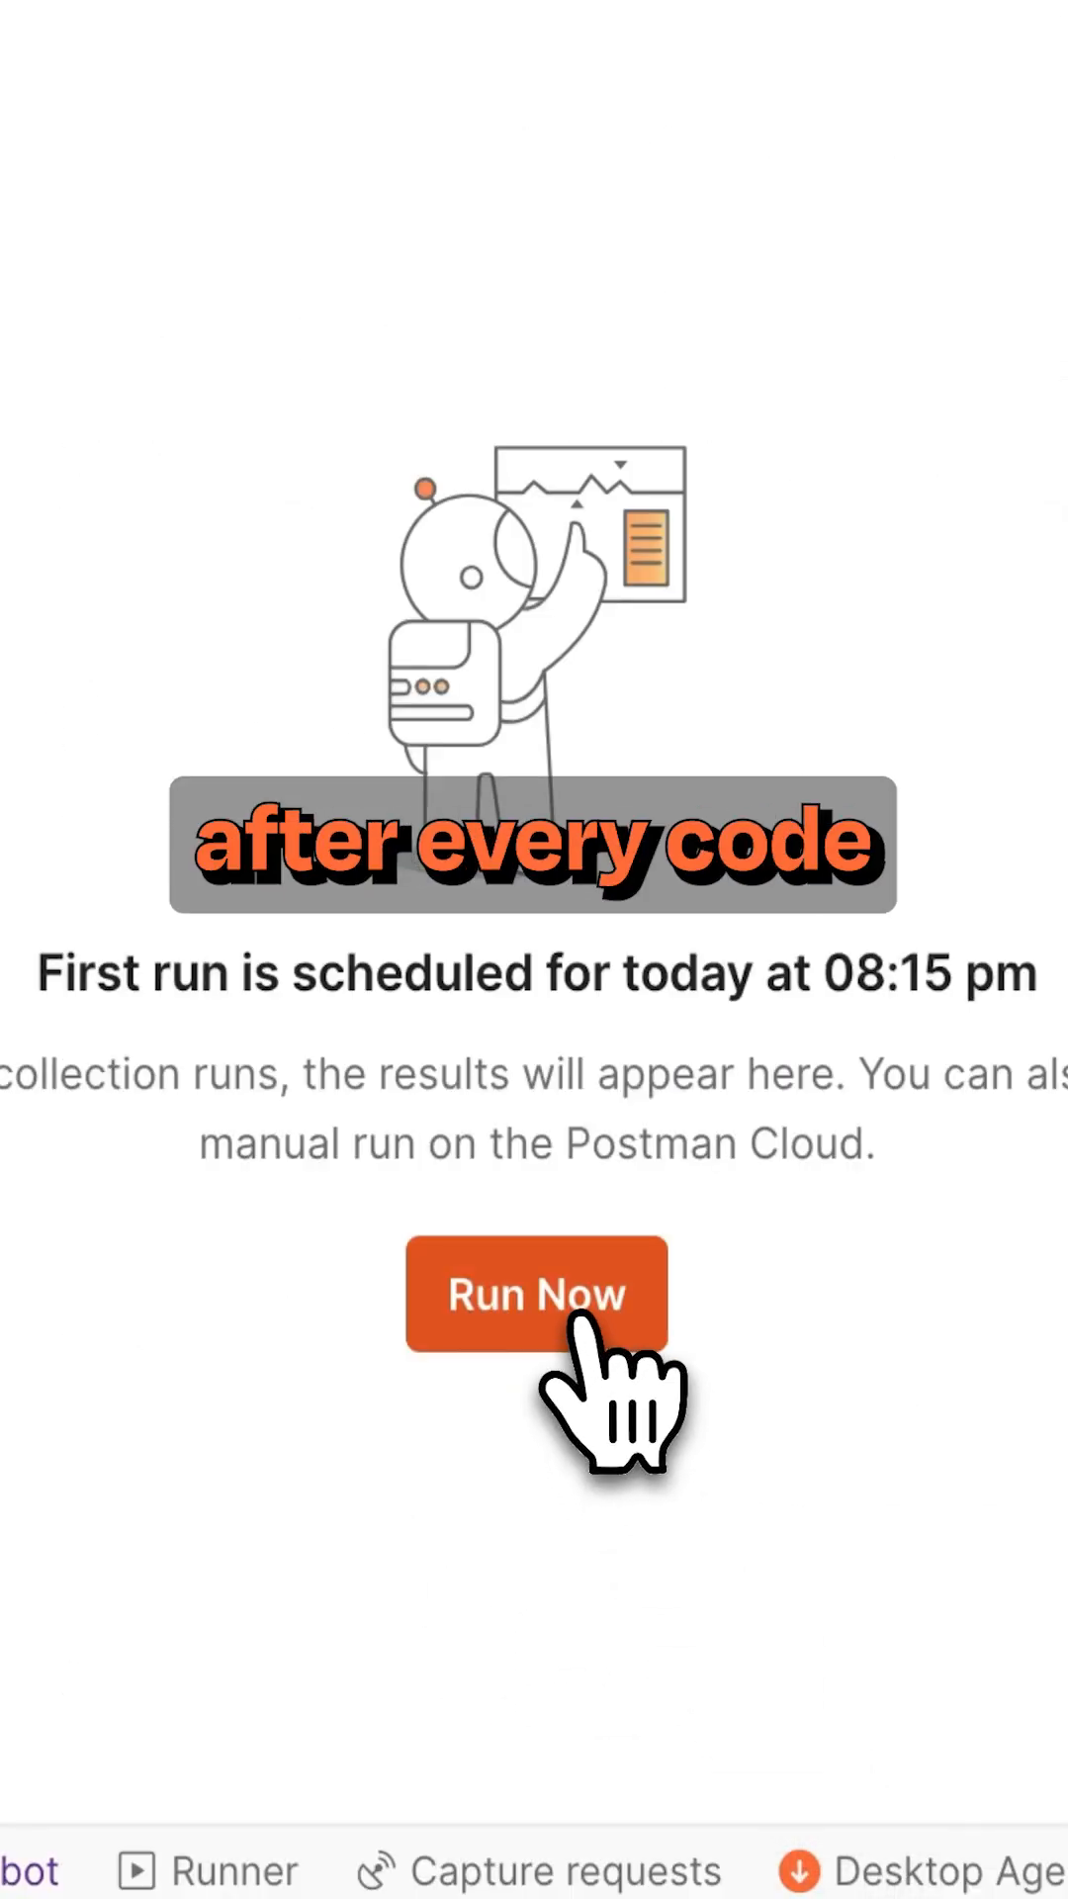
{"action": "left_click", "coordinate": [536, 1295]}
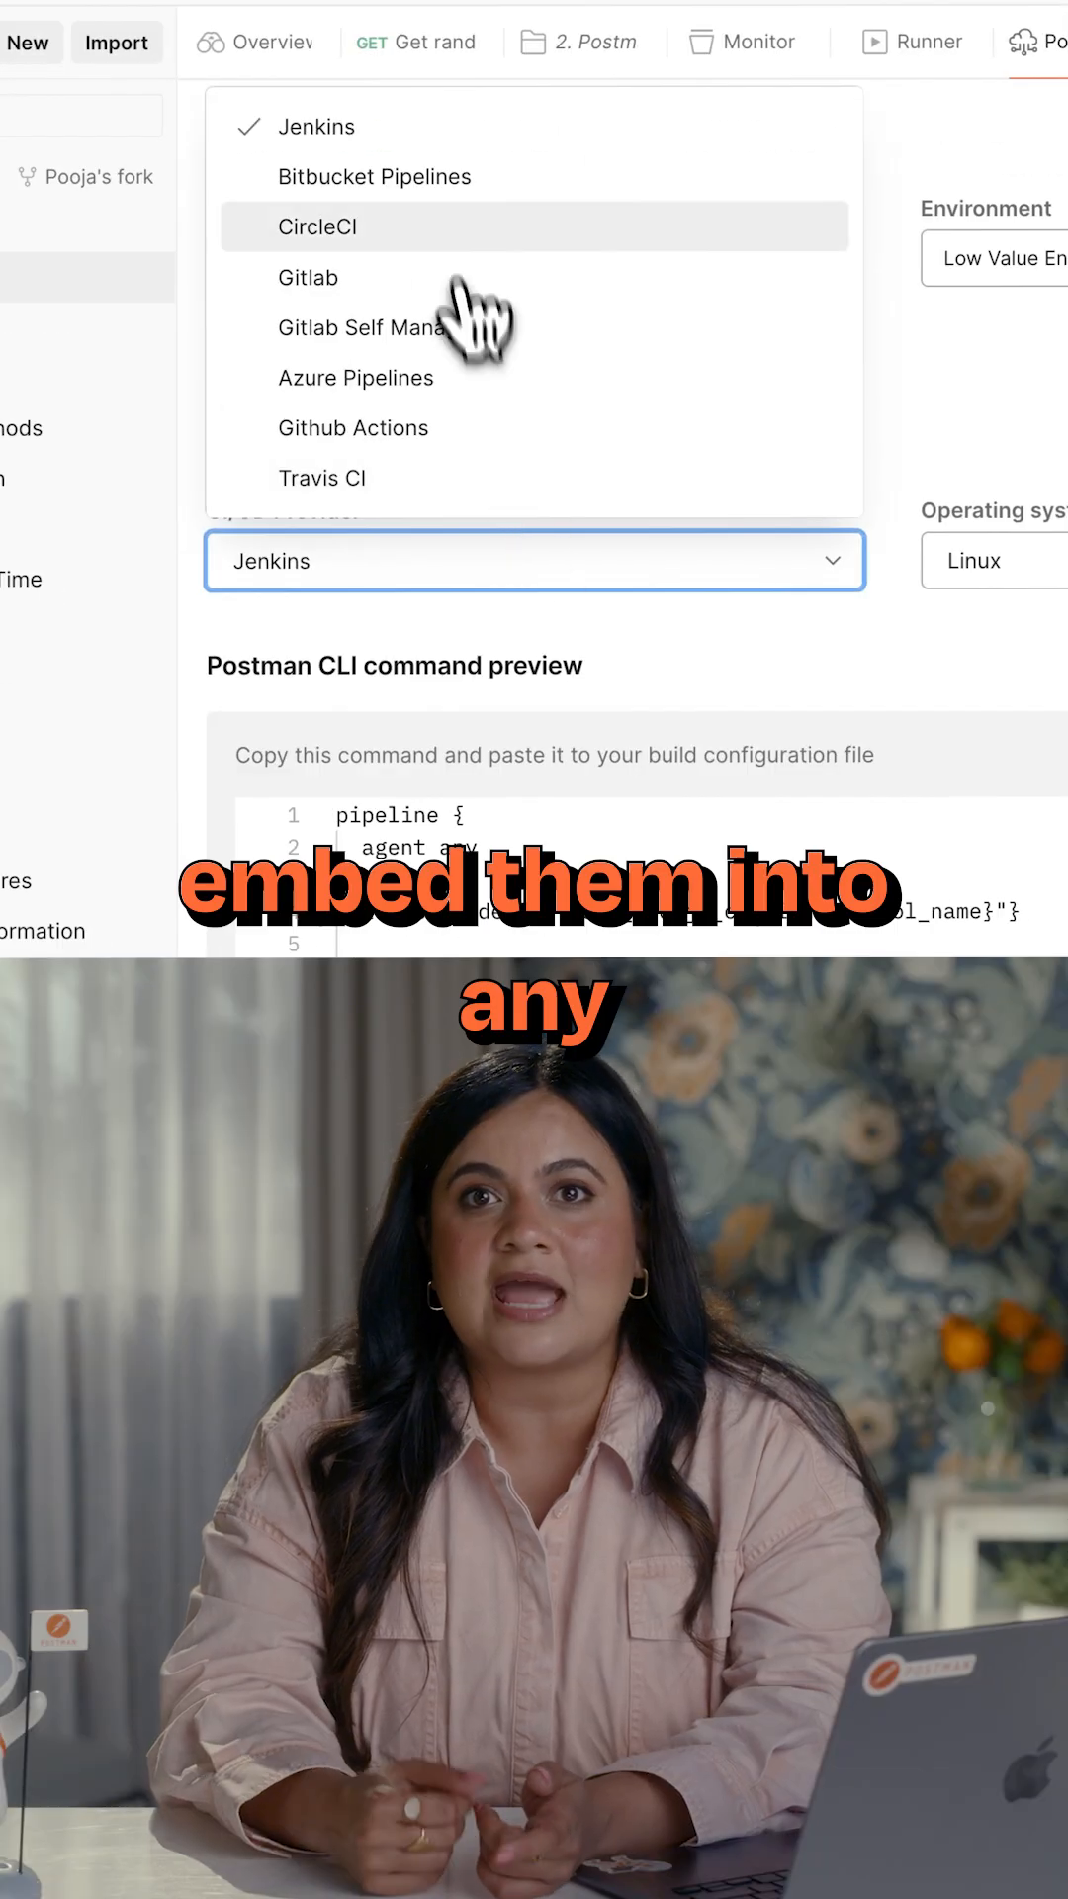
- Select CircleCI as the CI provider for the Postman CLI command preview
{"action": "left_click", "coordinate": [316, 227]}
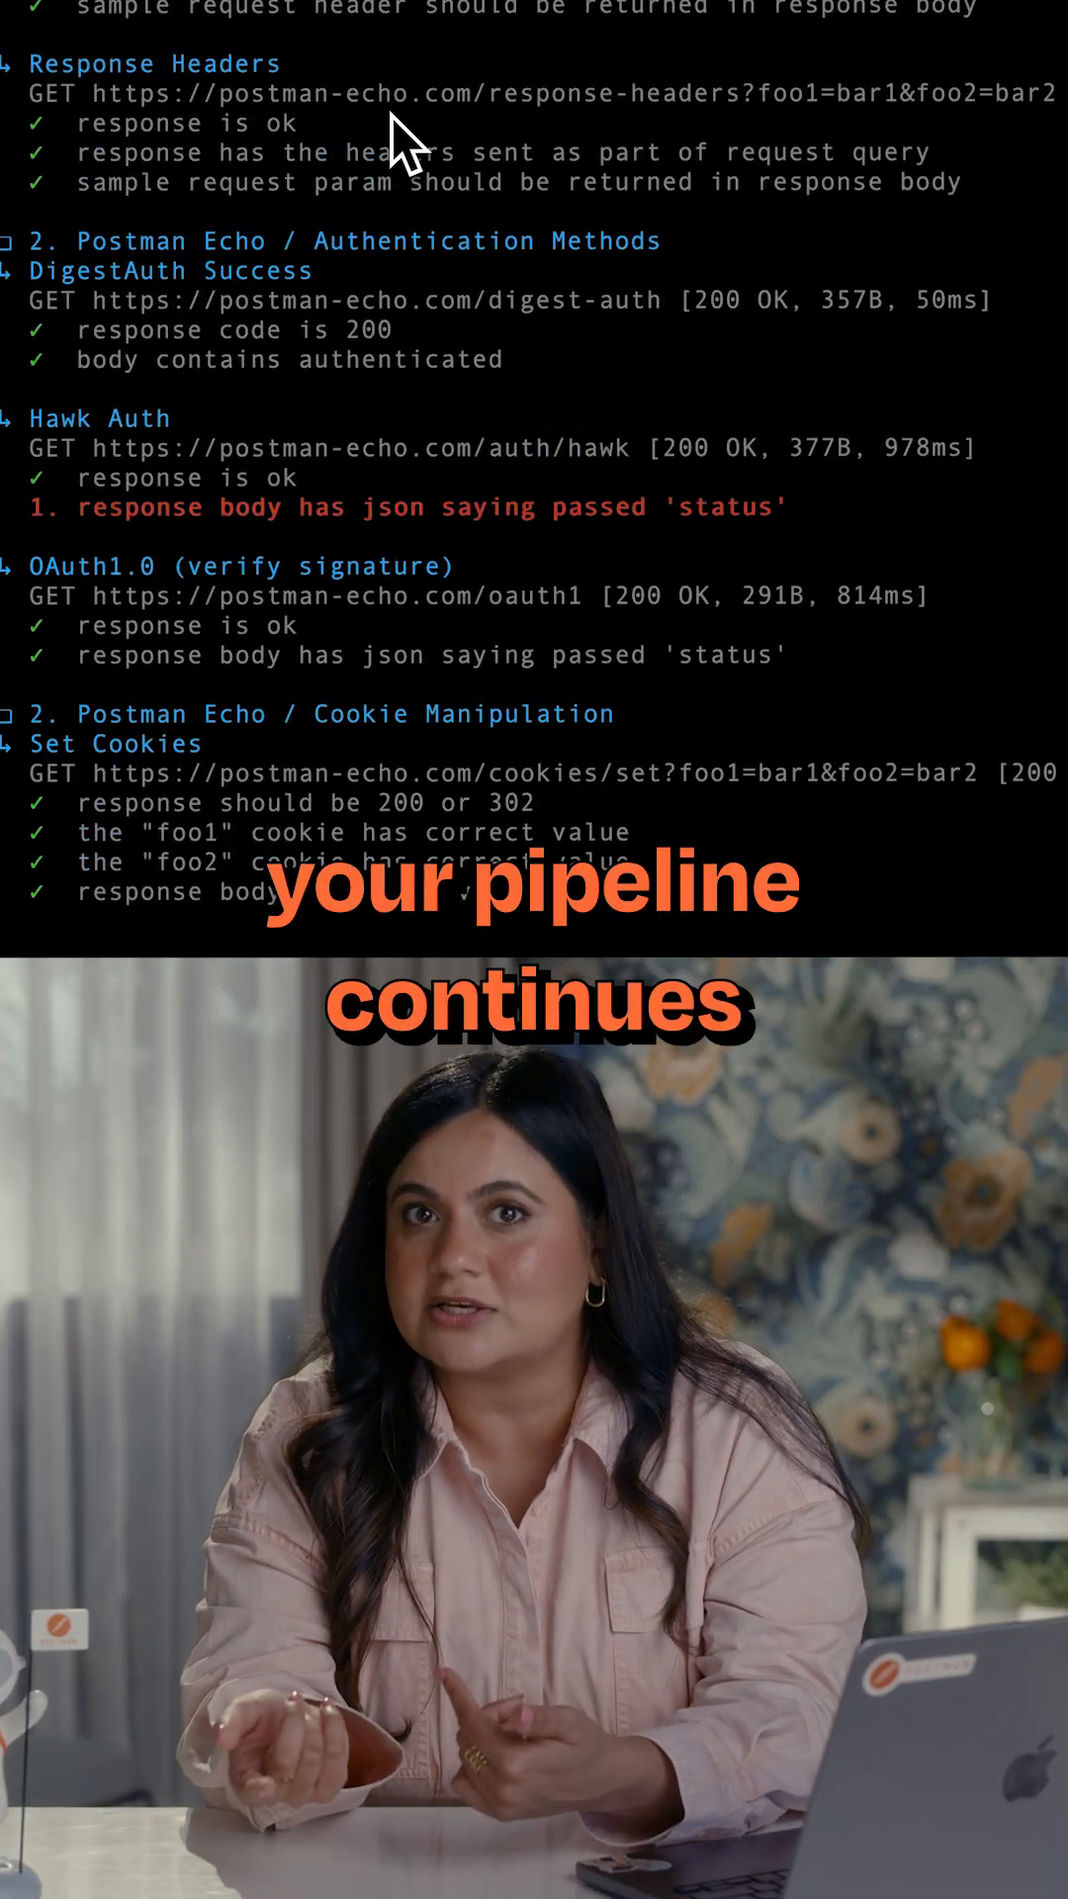
{"action": "scroll", "scroll_direction": "down", "scroll_amount": 3}
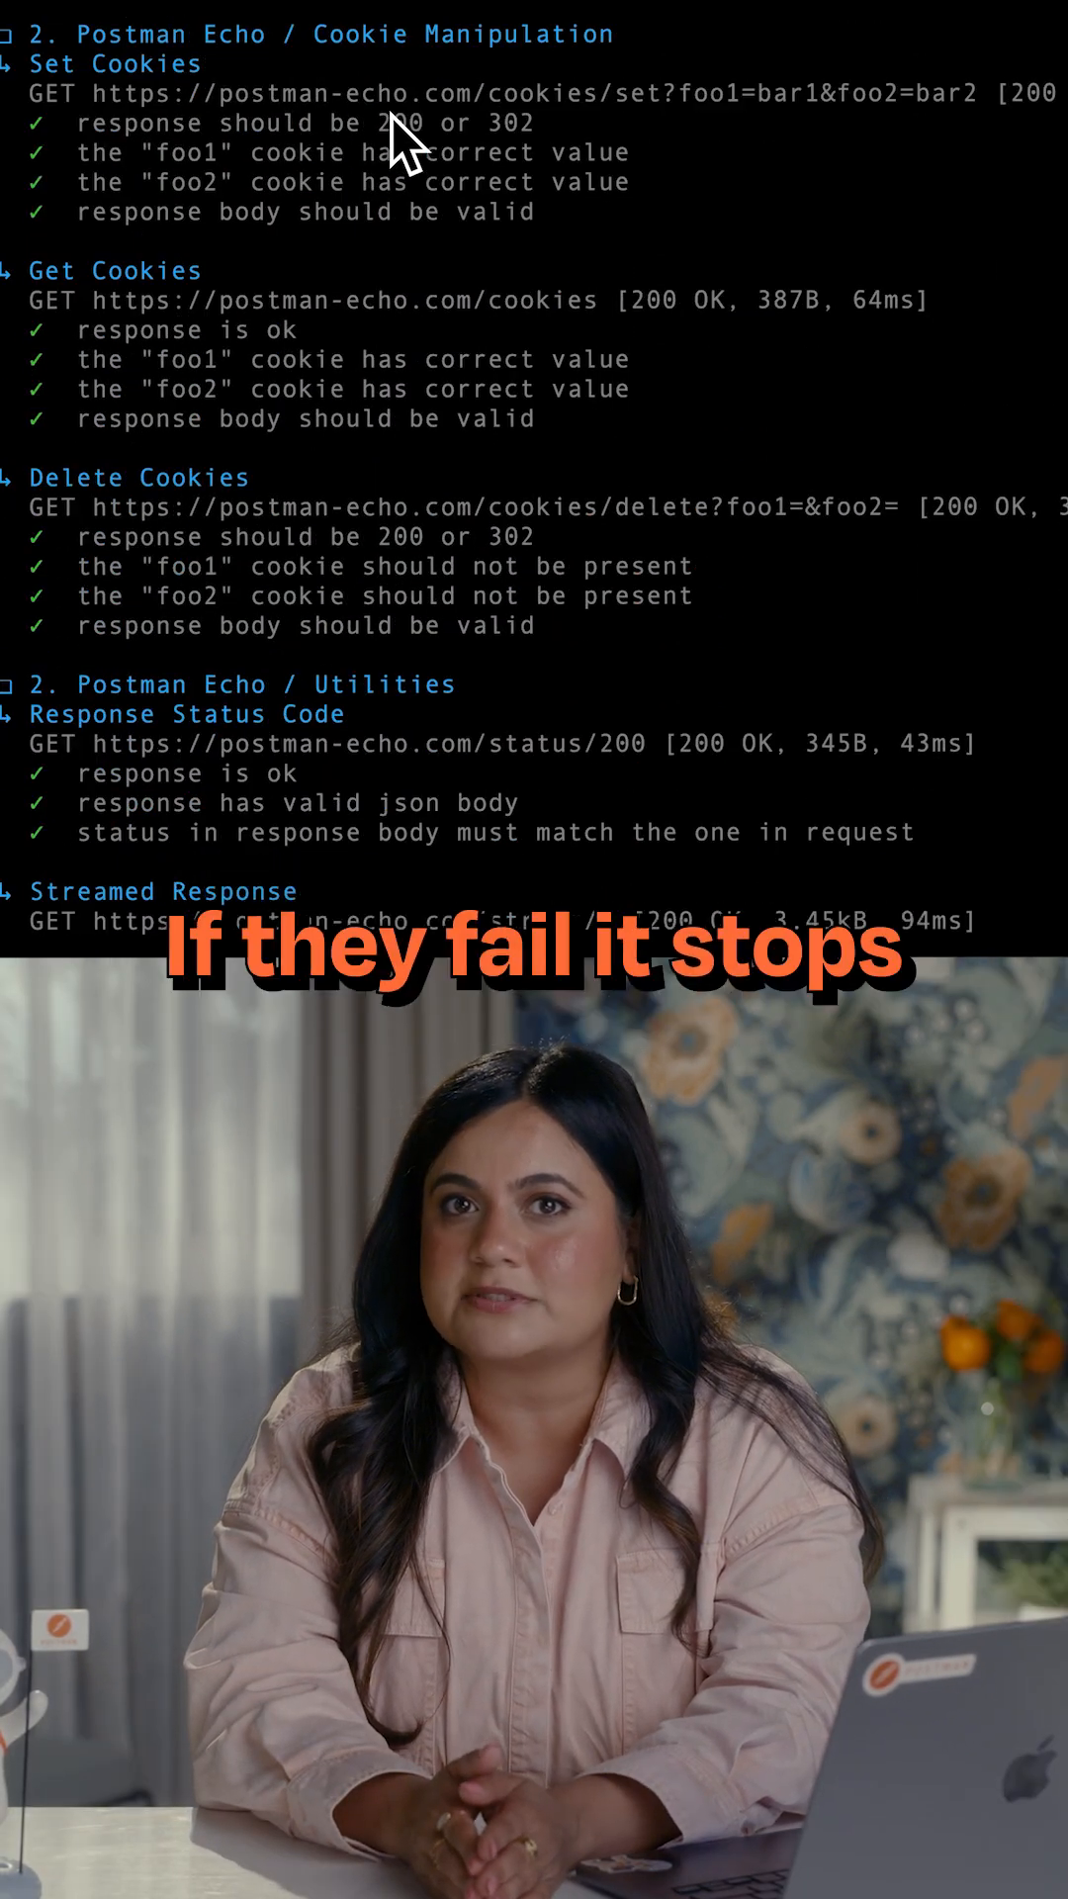
{"action": "scroll", "scroll_direction": "down", "scroll_amount": 3}
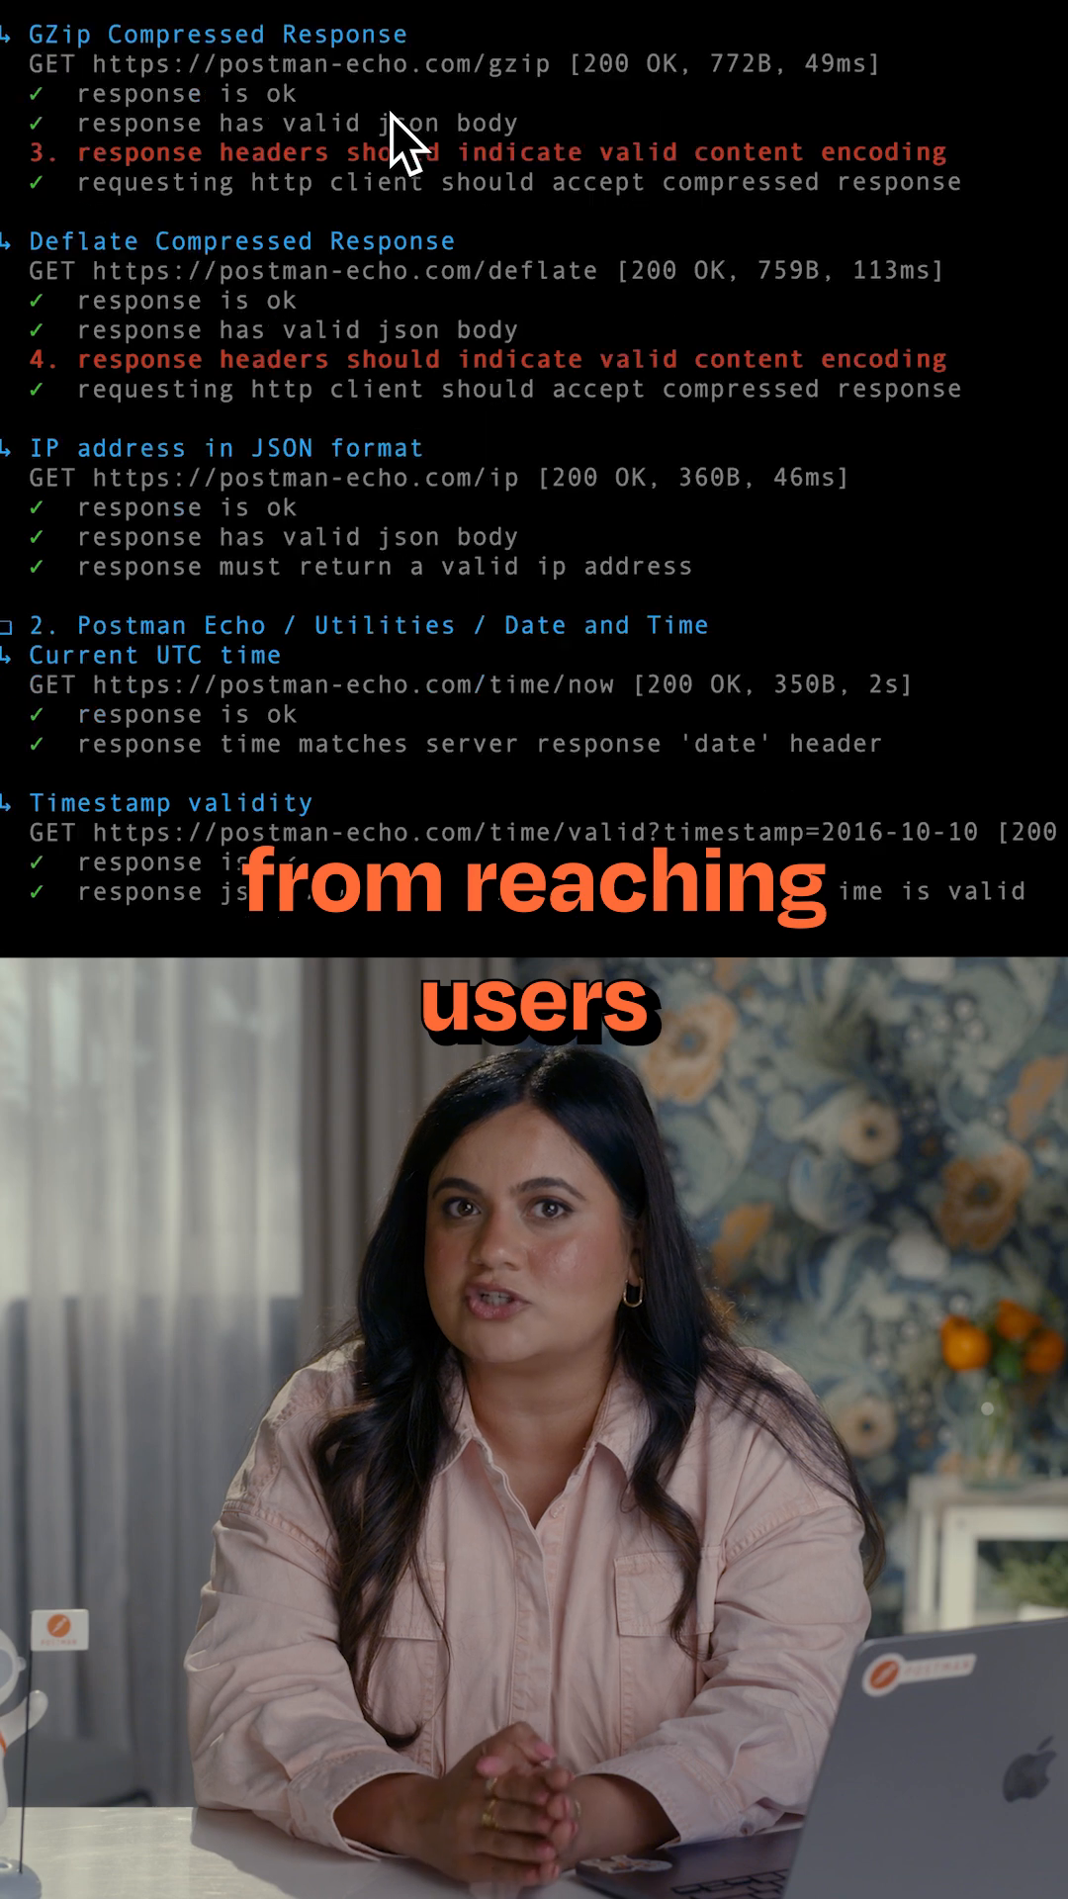